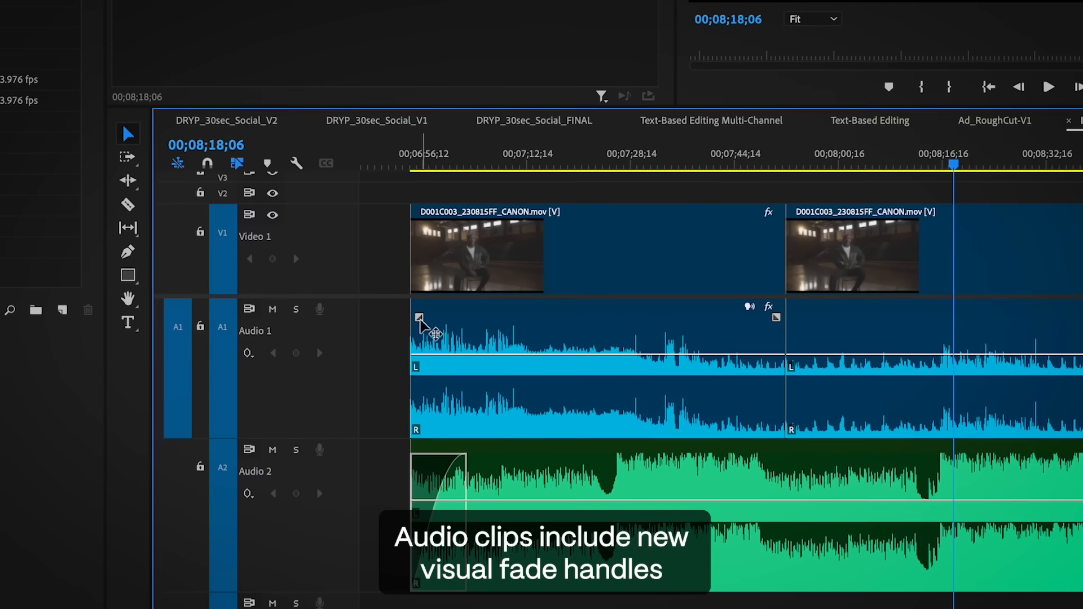
- Add a fade to the start of the Audio 1 dialogue clip, lengthened to about twelve seconds
{"action": "left_click_drag", "start_coordinate": [419, 319], "coordinate": [442, 319]}
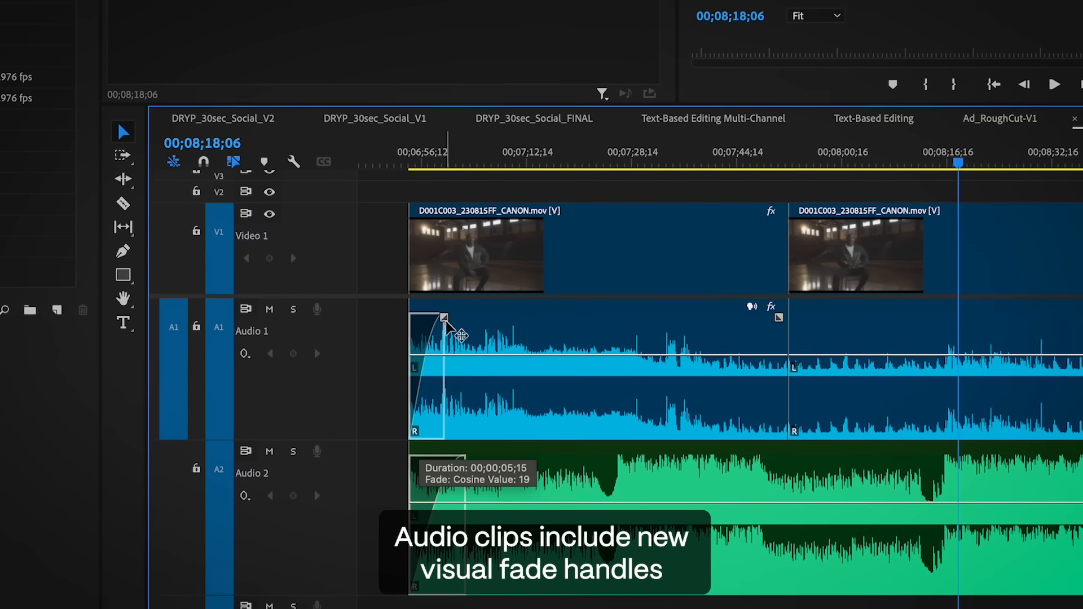
{"action": "left_click_drag", "start_coordinate": [442, 319], "coordinate": [566, 172]}
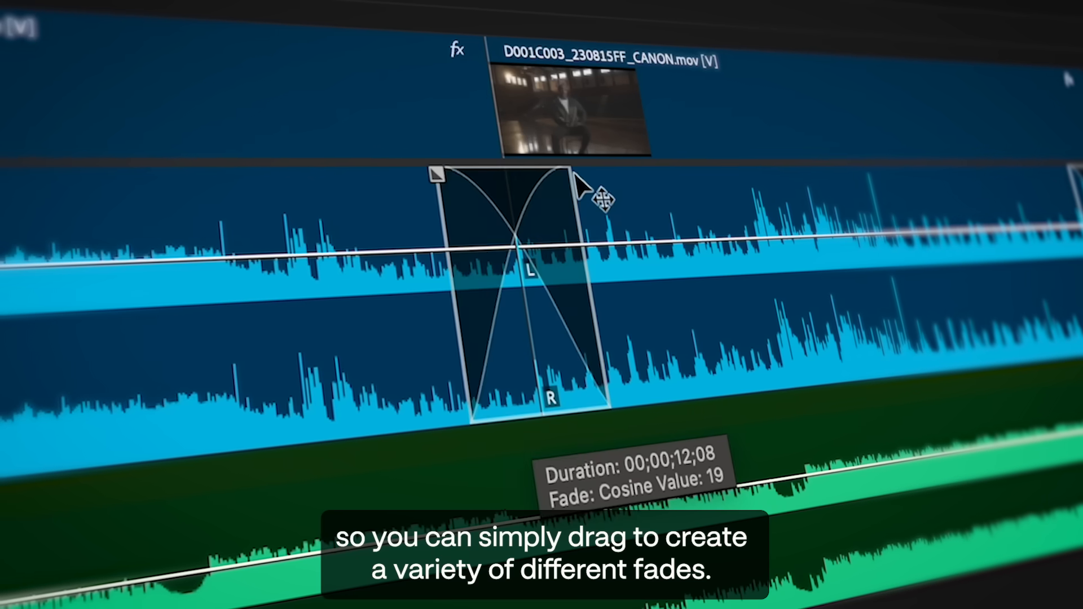
{"action": "left_click_drag", "start_coordinate": [580, 187], "coordinate": [572, 176]}
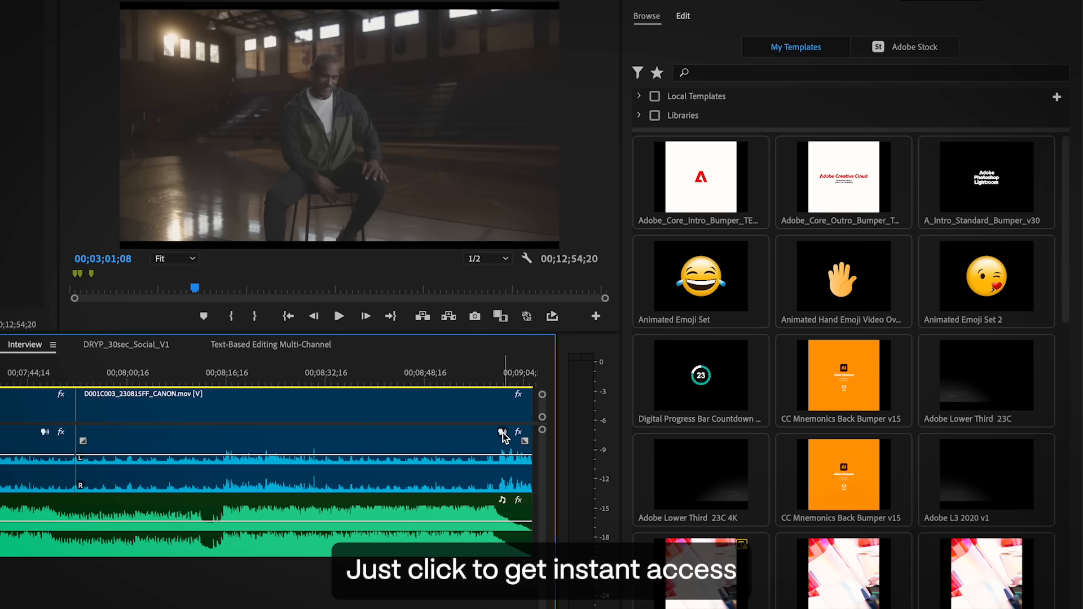
- Open the interview clip's sound settings from its audio badge in the timeline
{"action": "left_click", "coordinate": [683, 16]}
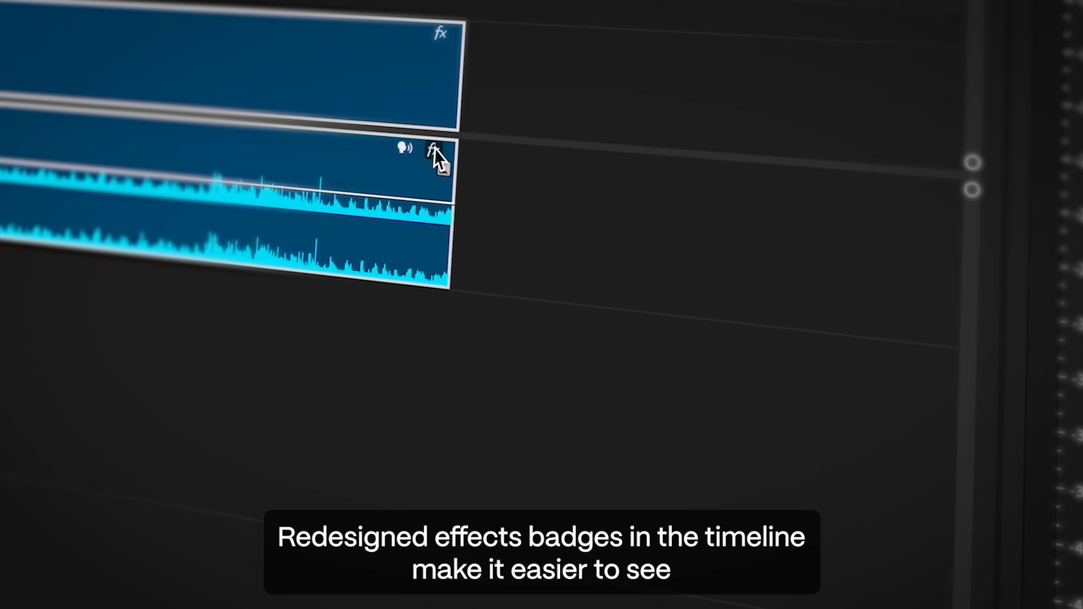
- Show the interview clip's applied audio effects, scrolling to Channel Volume and Vocal Enhancer
{"action": "left_click", "coordinate": [438, 150]}
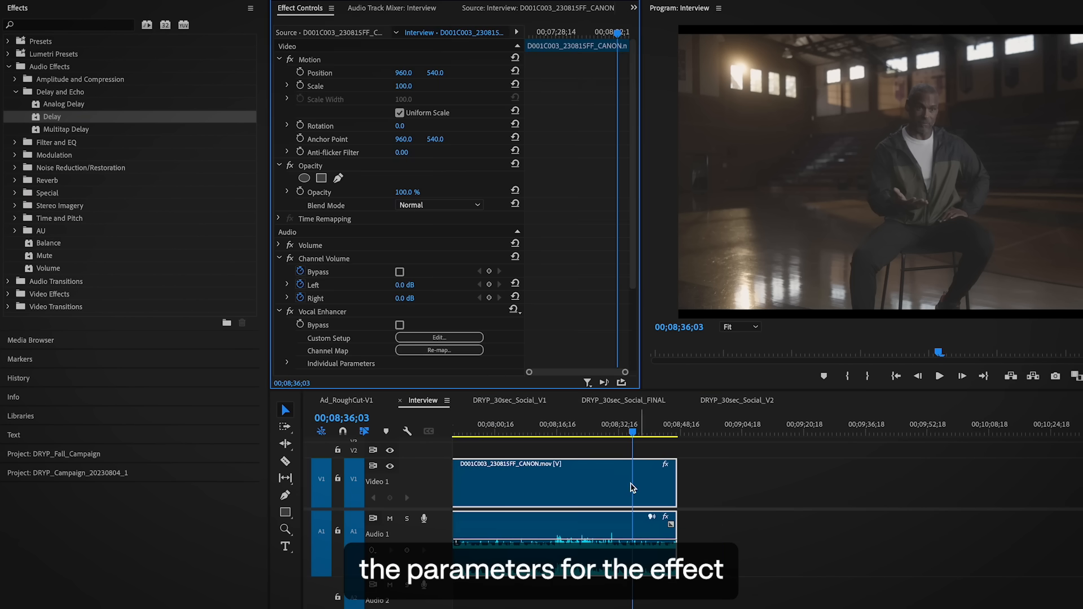
{"action": "scroll", "scroll_direction": "down", "scroll_amount": 3}
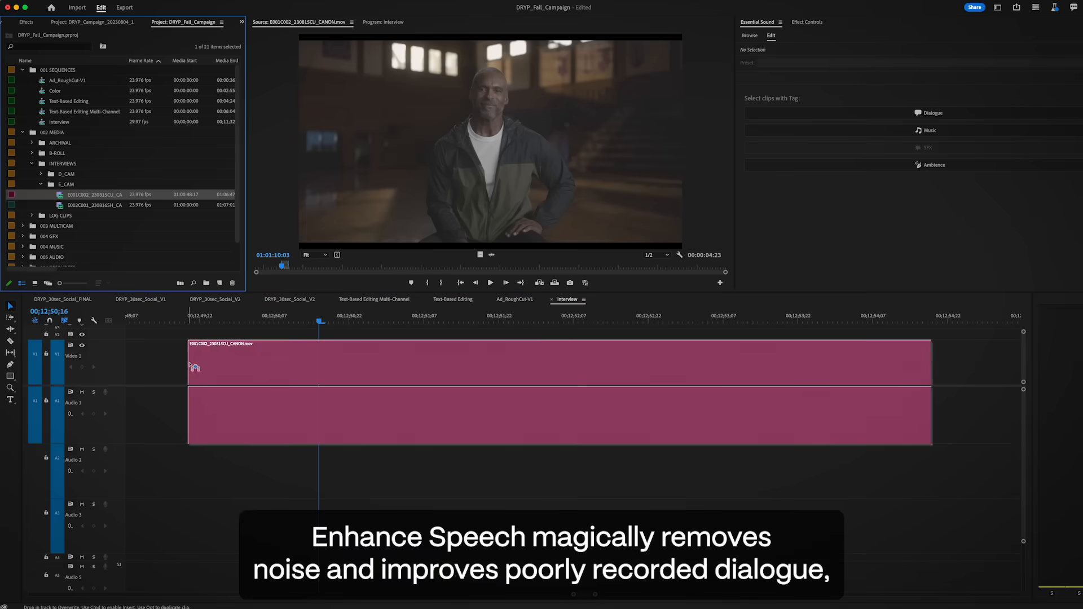
- Select the close-up interview clip in the timeline for dialogue cleanup in Essential Sound
{"action": "left_click", "coordinate": [932, 113]}
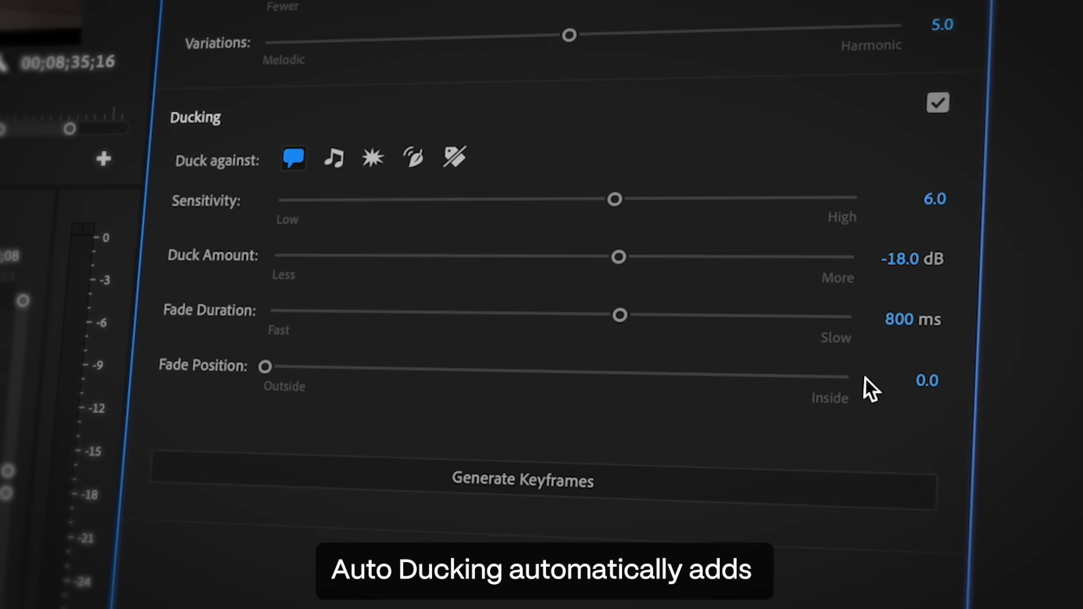
- Generate ducking keyframes for the music against dialogue at -18.0 dB with 800 ms fades
{"action": "left_click", "coordinate": [523, 480]}
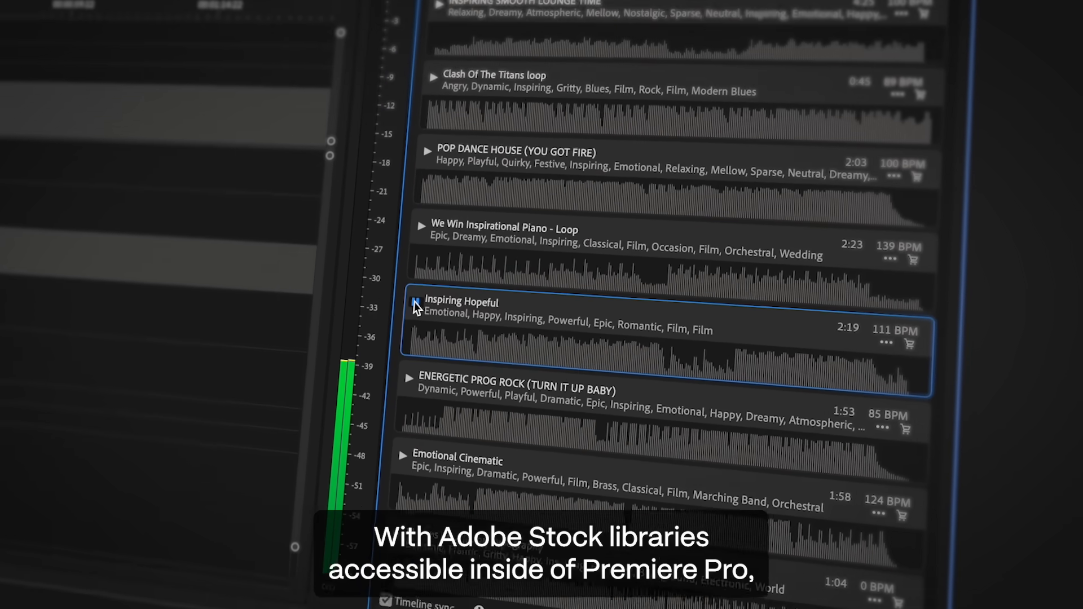
- Scroll the Adobe Stock music list to find a track like Inspiring Hopeful
{"action": "scroll", "scroll_direction": "down", "scroll_amount": 3}
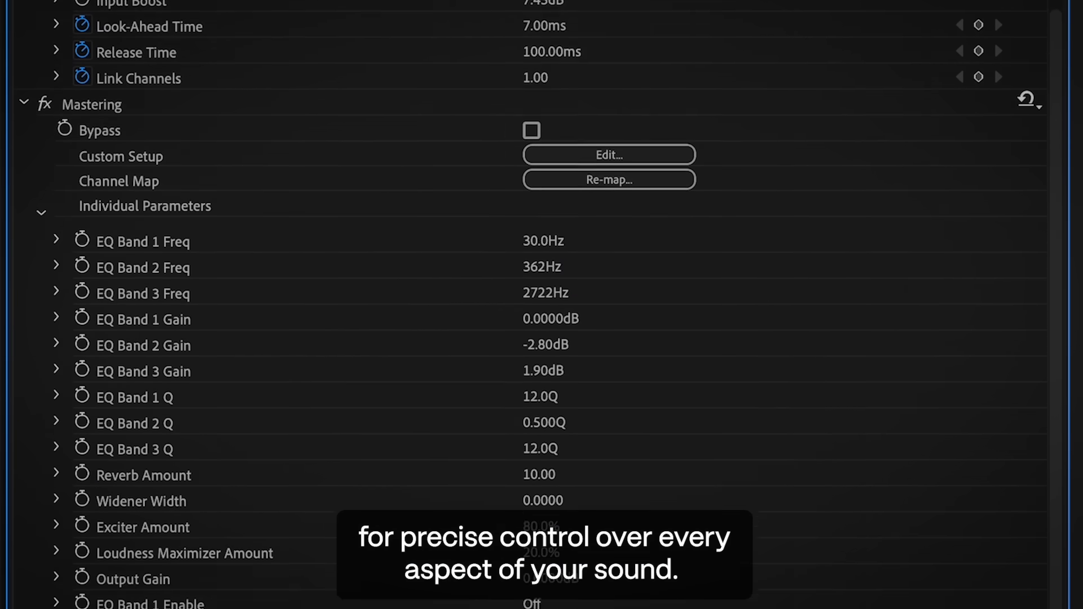
- Scroll through the Mastering effect's EQ band, reverb and loudness parameters
{"action": "scroll", "scroll_direction": "down", "scroll_amount": 3}
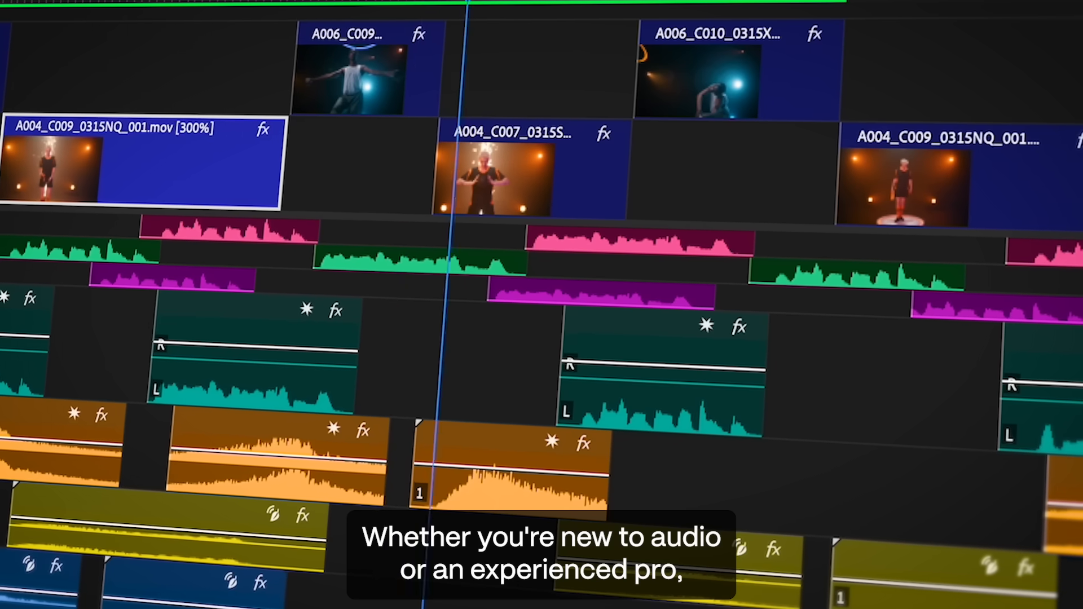
- Open the dialogue clip's effects menu listing Volume, Vocal Enhancer and Delay
{"action": "left_click", "coordinate": [434, 150]}
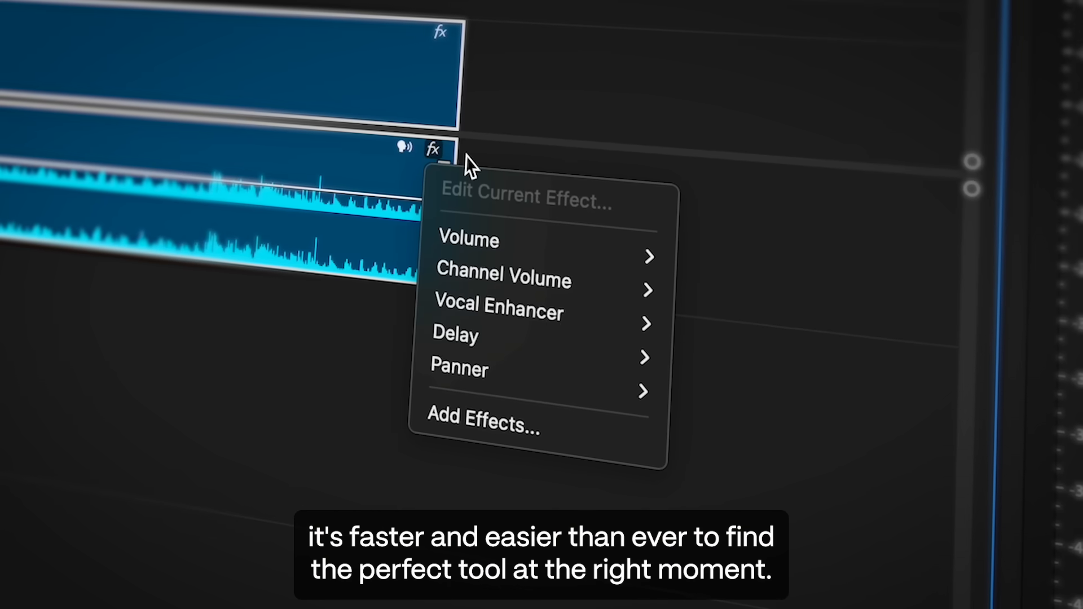